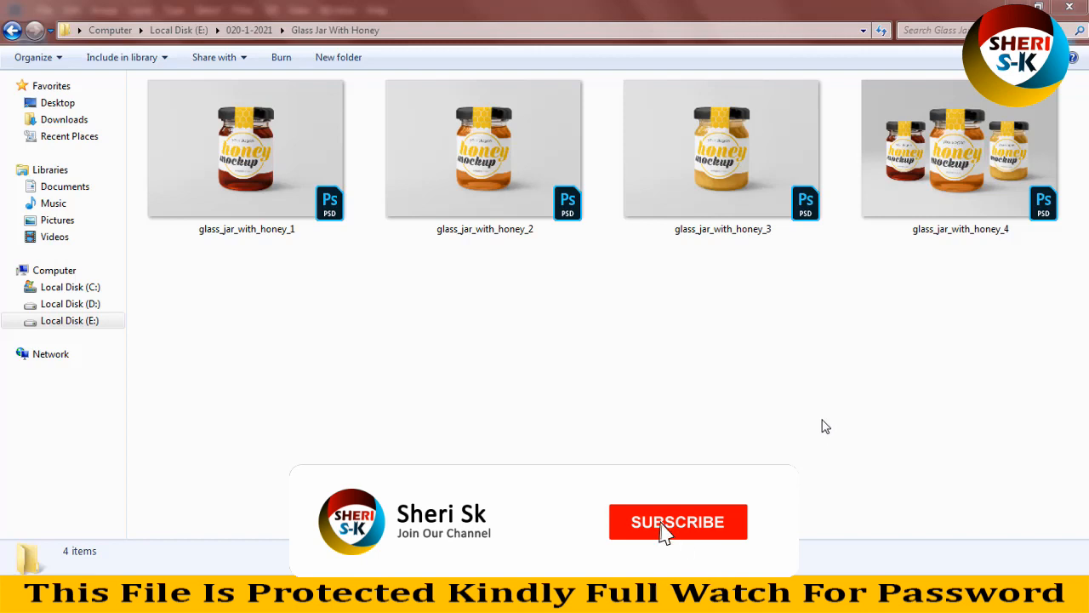
# Preview glass_jar_with_honey_1 and the next jar mockups, then open the first PSD in Photoshop
pyautogui.click(678, 521)
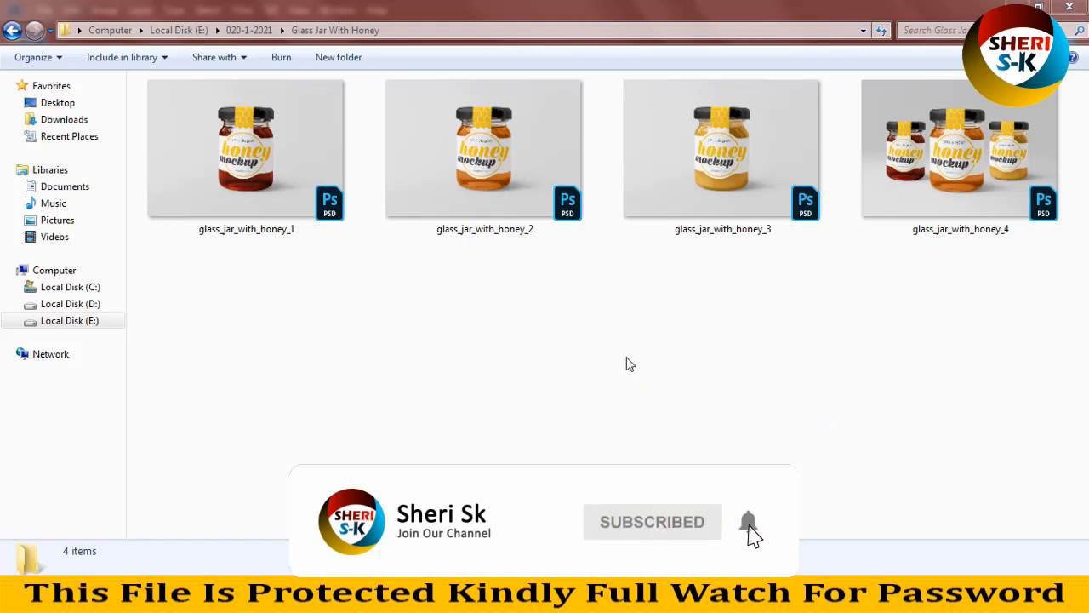
pyautogui.click(245, 149)
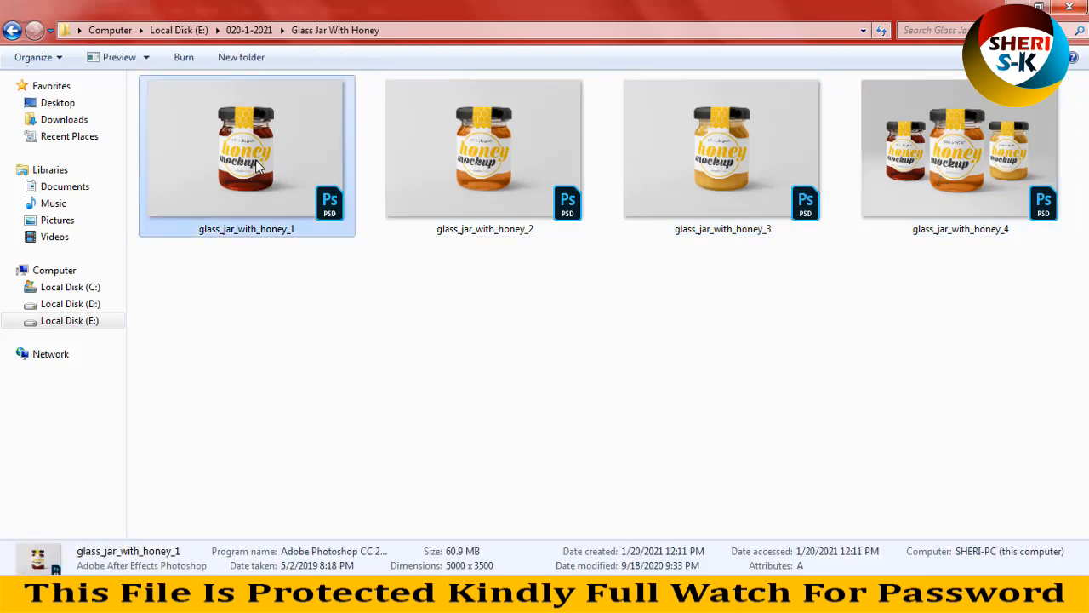
pyautogui.doubleClick(247, 153)
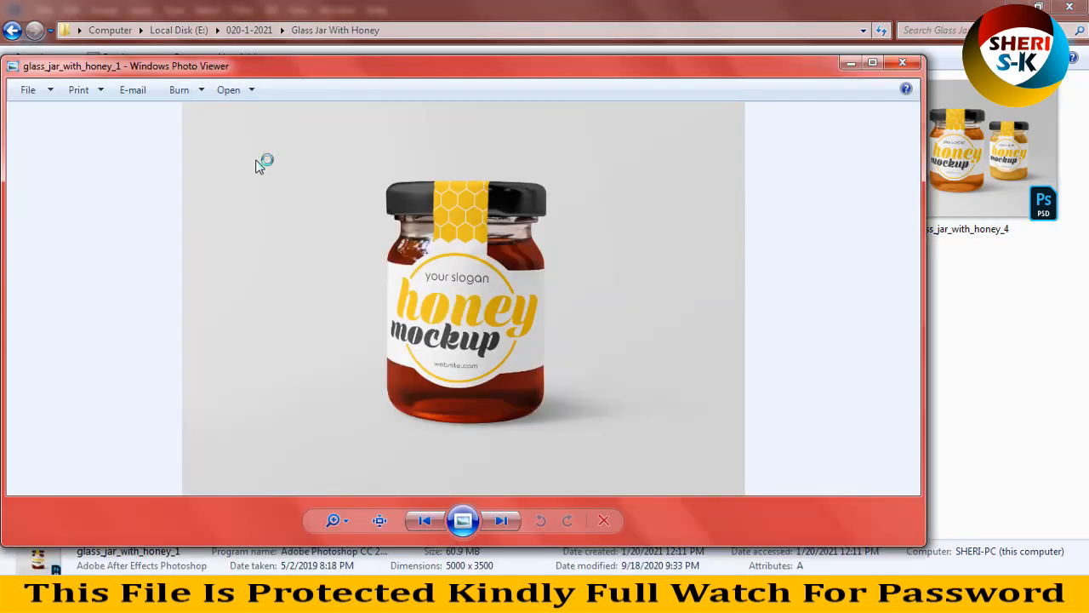
pyautogui.click(500, 520)
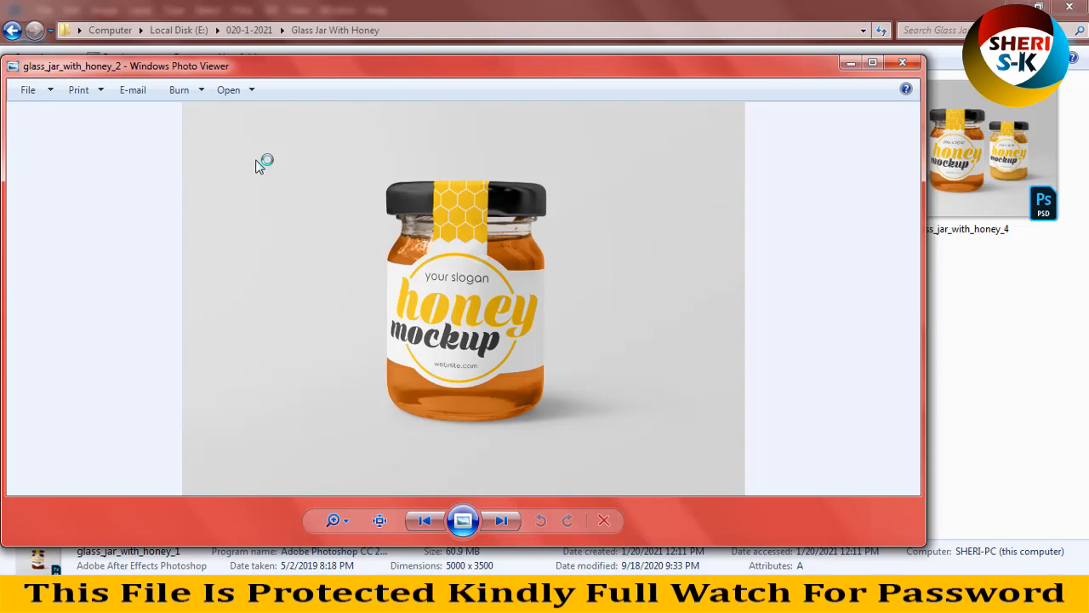
pyautogui.click(500, 521)
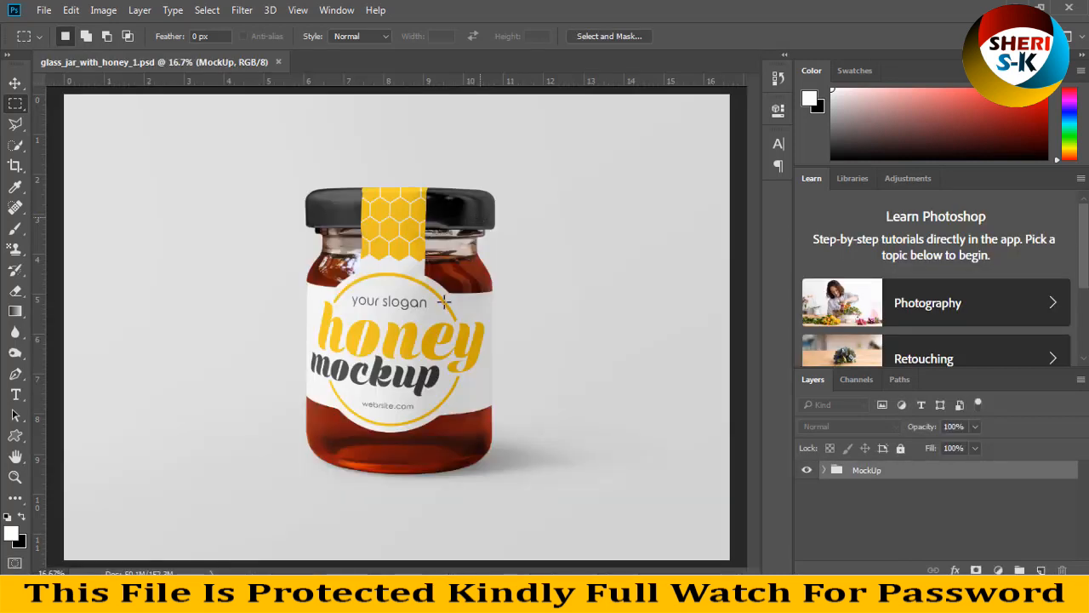
# Expand the Mockup and Label groups and open the 'Place Your Design Here' smart object
pyautogui.click(834, 470)
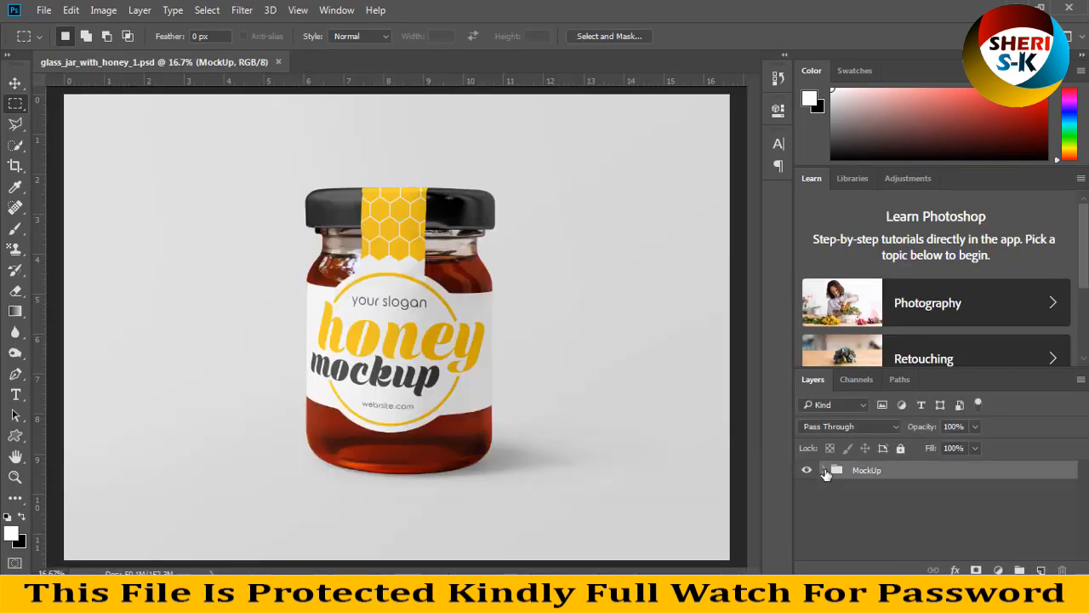
pyautogui.click(825, 470)
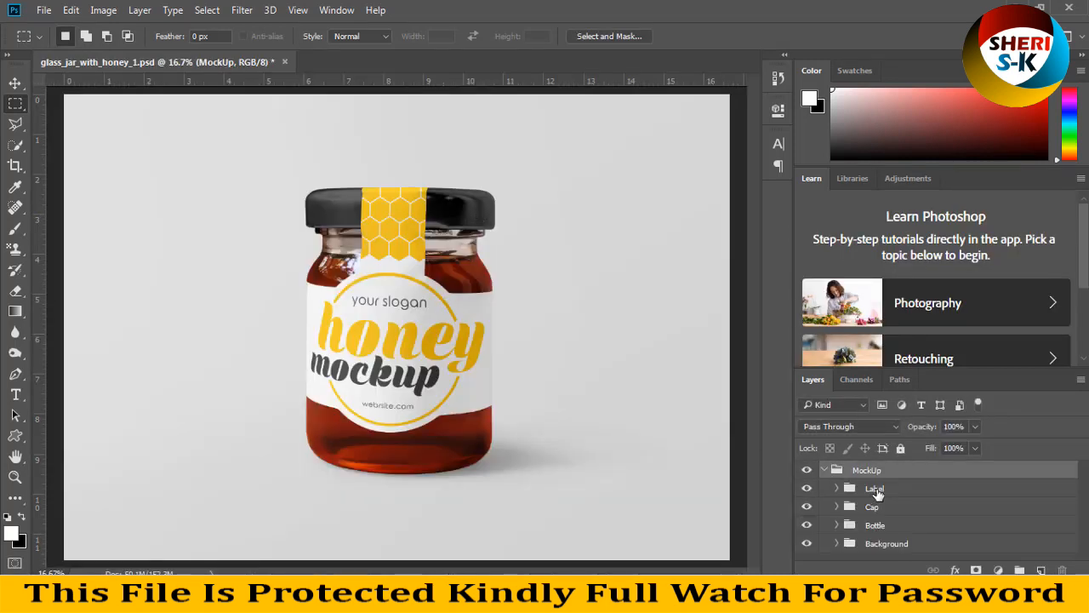
pyautogui.click(898, 524)
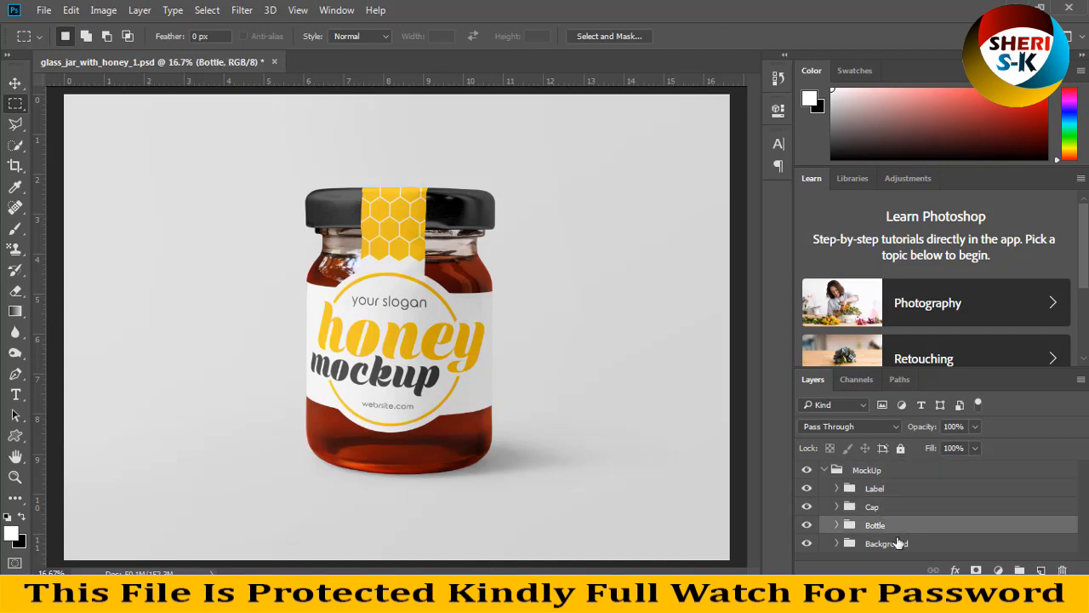
pyautogui.click(885, 543)
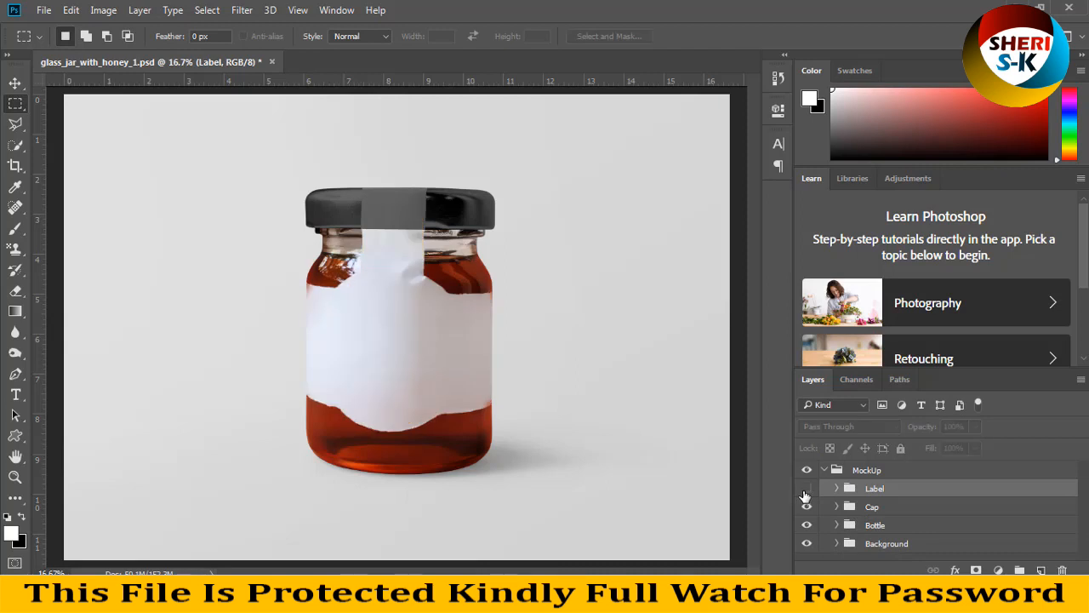
pyautogui.click(806, 486)
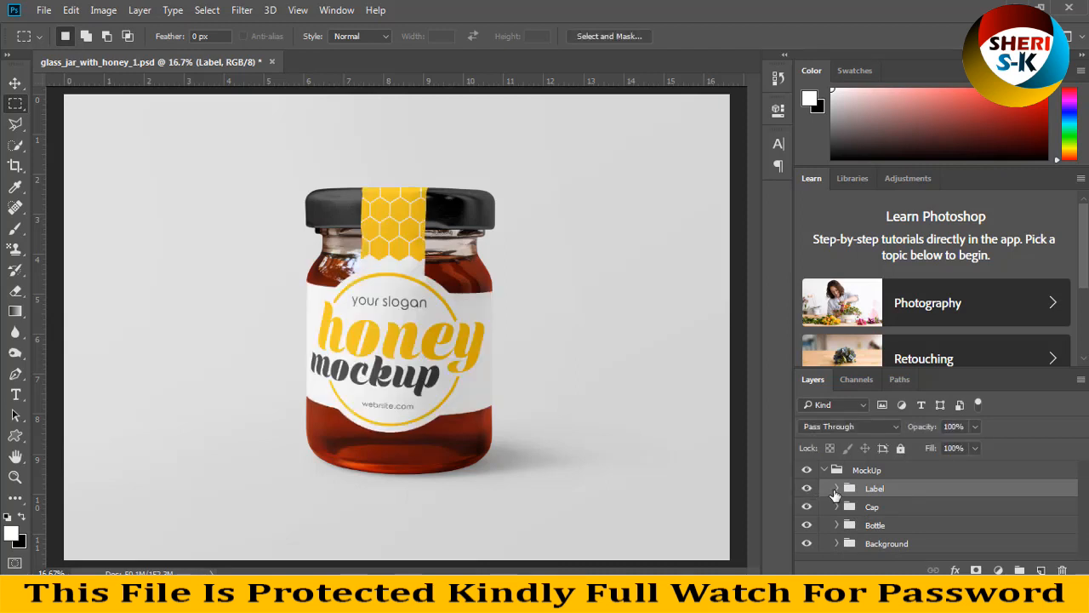
pyautogui.click(833, 486)
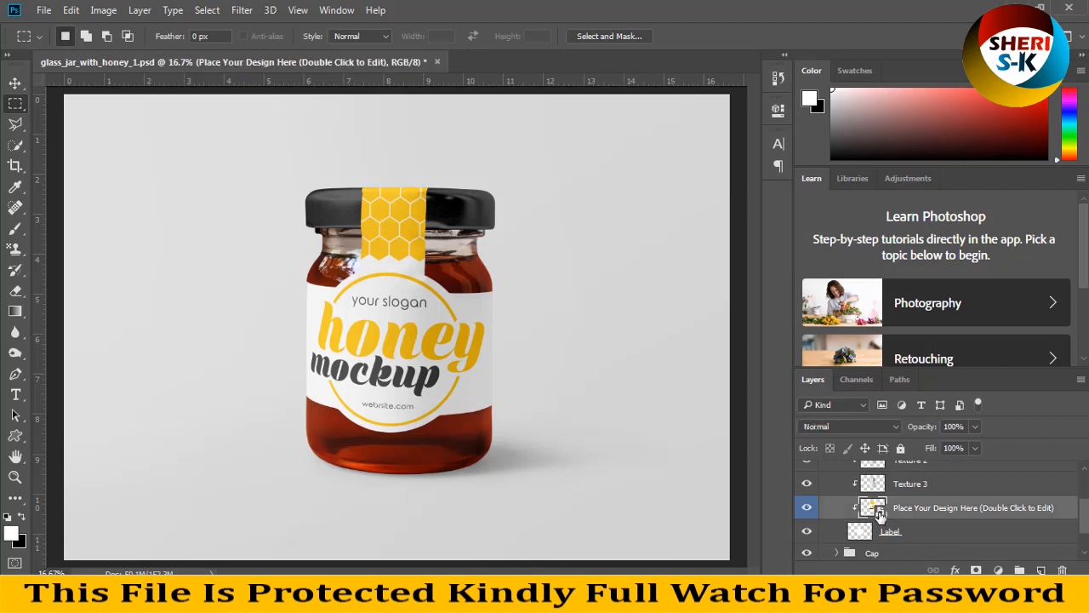
pyautogui.doubleClick(863, 508)
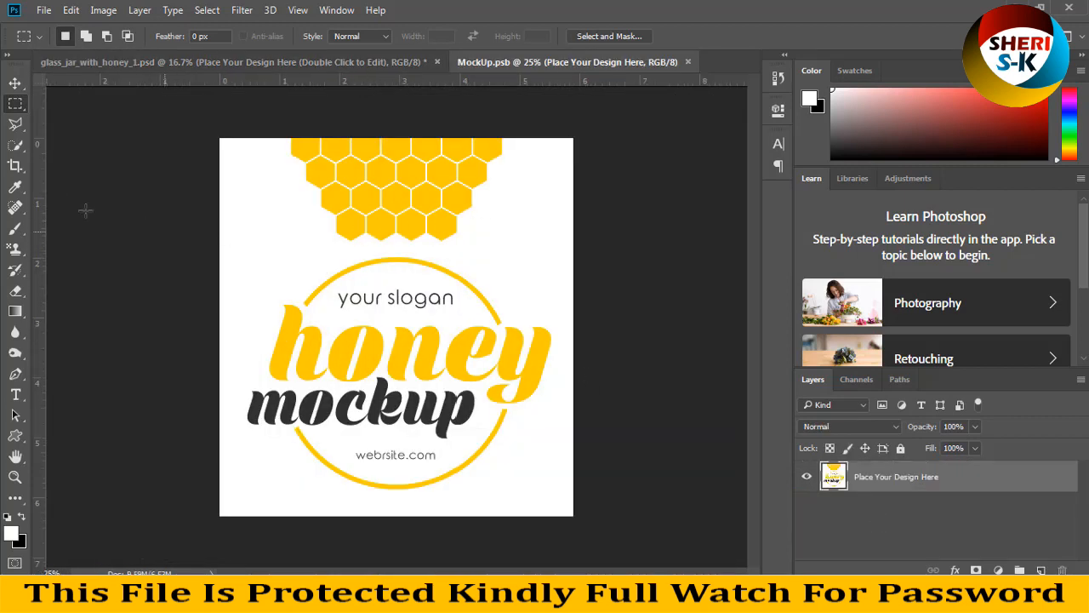
pyautogui.moveTo(272, 344)
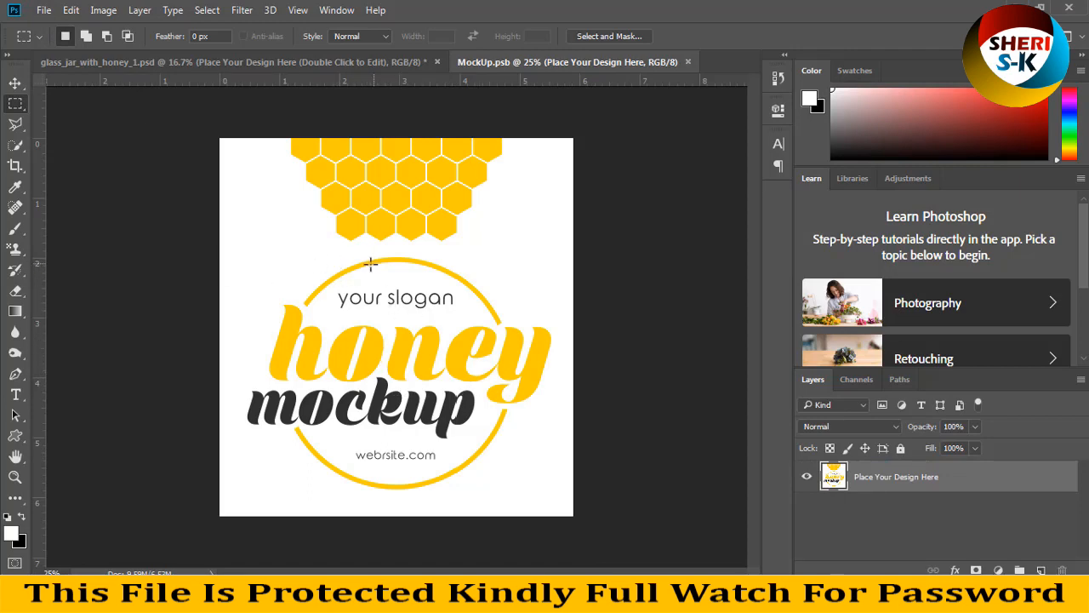
# Open the own logo image and resize it over the label's centre
pyautogui.click(41, 10)
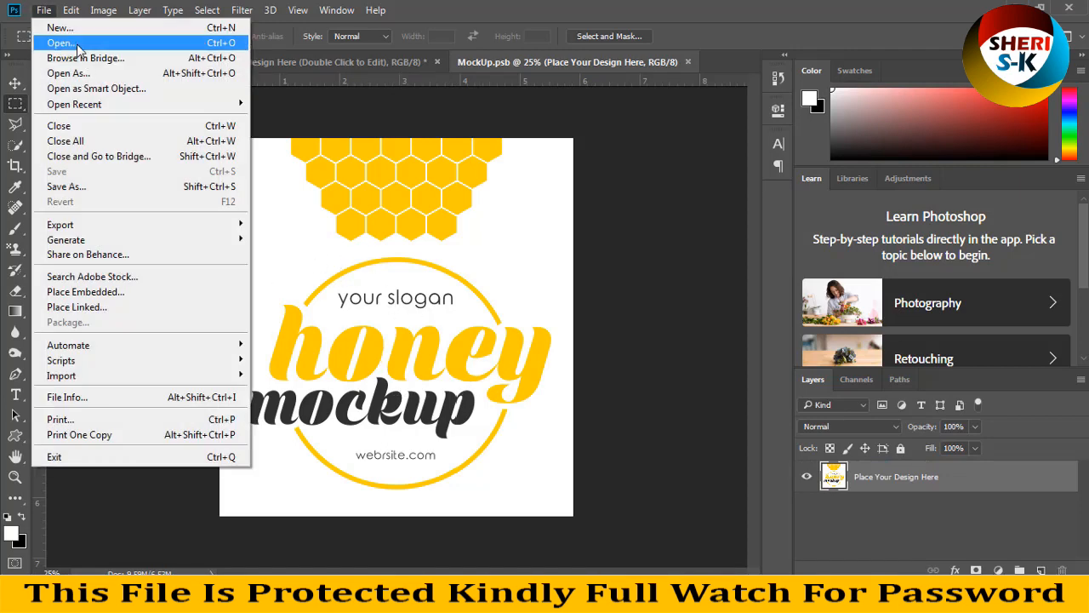
pyautogui.click(58, 37)
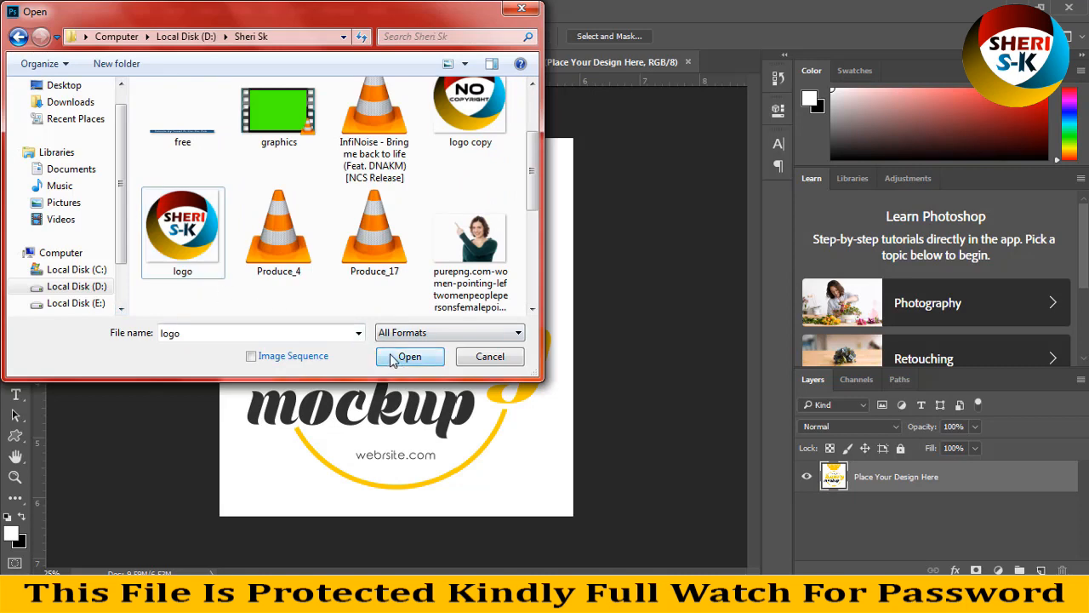
pyautogui.click(408, 357)
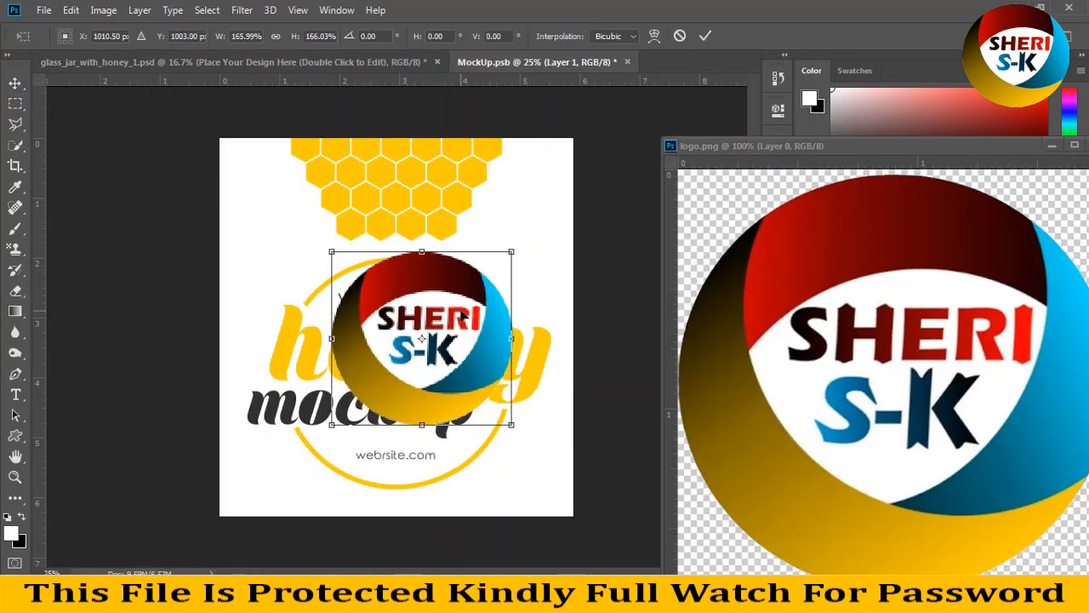
pyautogui.moveTo(510, 422); pyautogui.dragTo(496, 466)
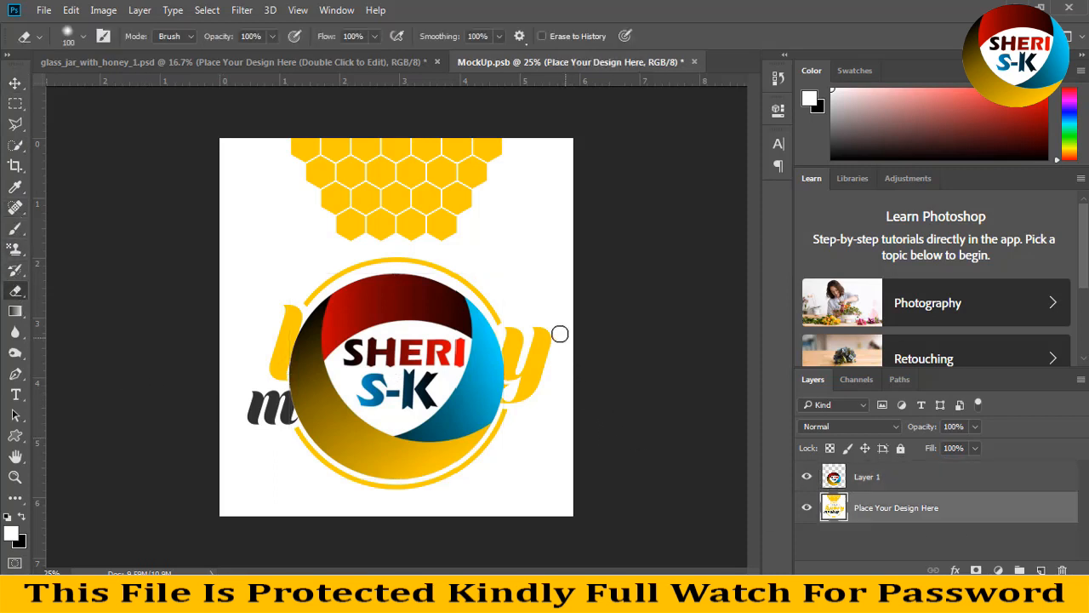
# Erase the old mockup text and stray artwork remnants around the logo
pyautogui.moveTo(560, 332); pyautogui.dragTo(531, 388)
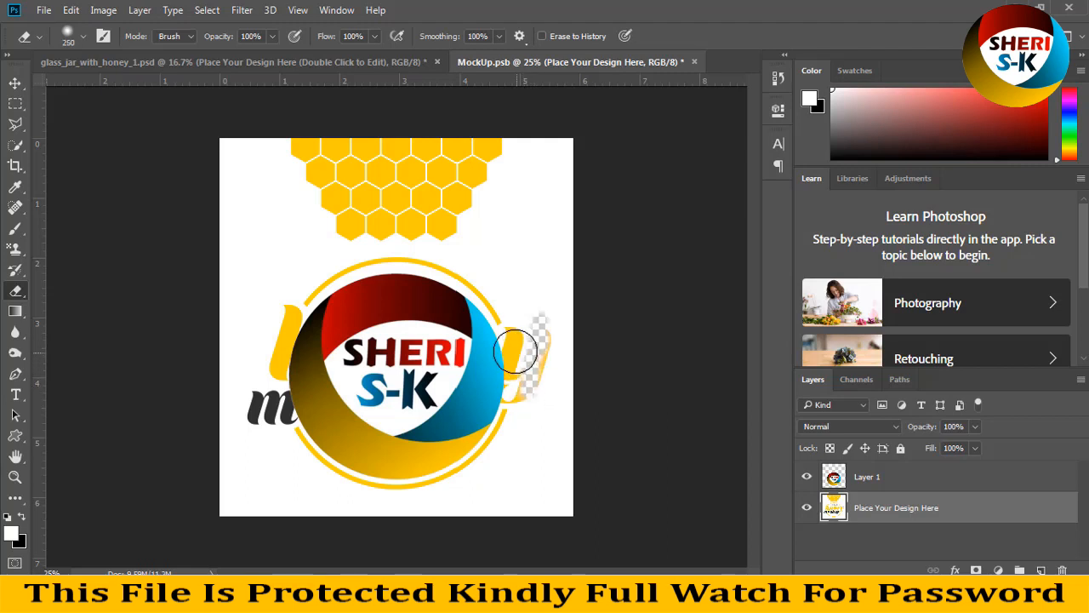
pyautogui.moveTo(519, 352); pyautogui.dragTo(511, 388)
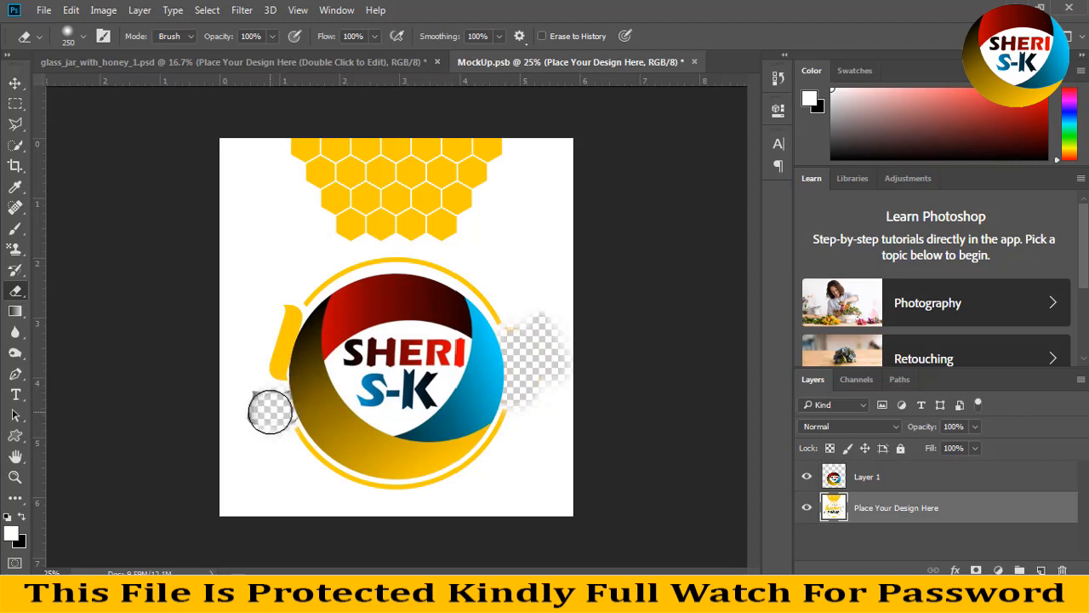
pyautogui.moveTo(272, 413); pyautogui.dragTo(272, 405)
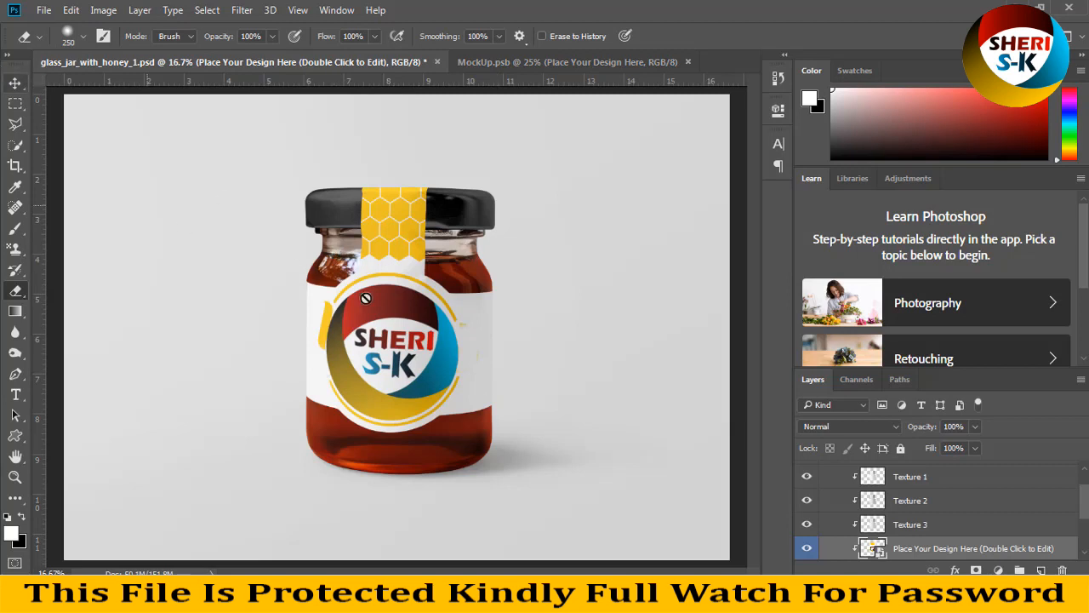
# Give the Color BG layer a red fill colour
pyautogui.click(10, 85)
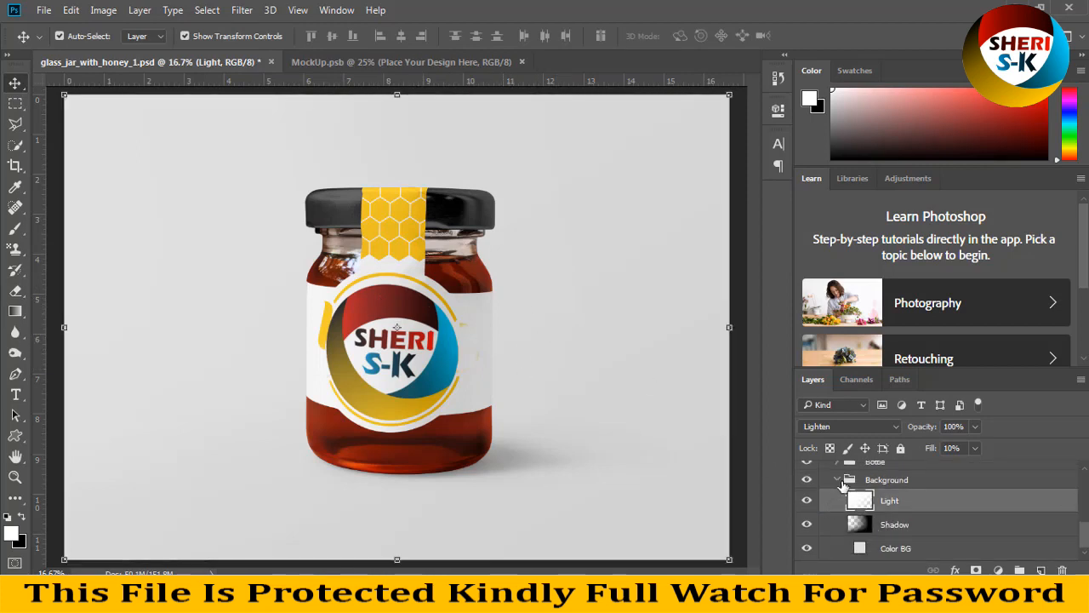
pyautogui.click(895, 524)
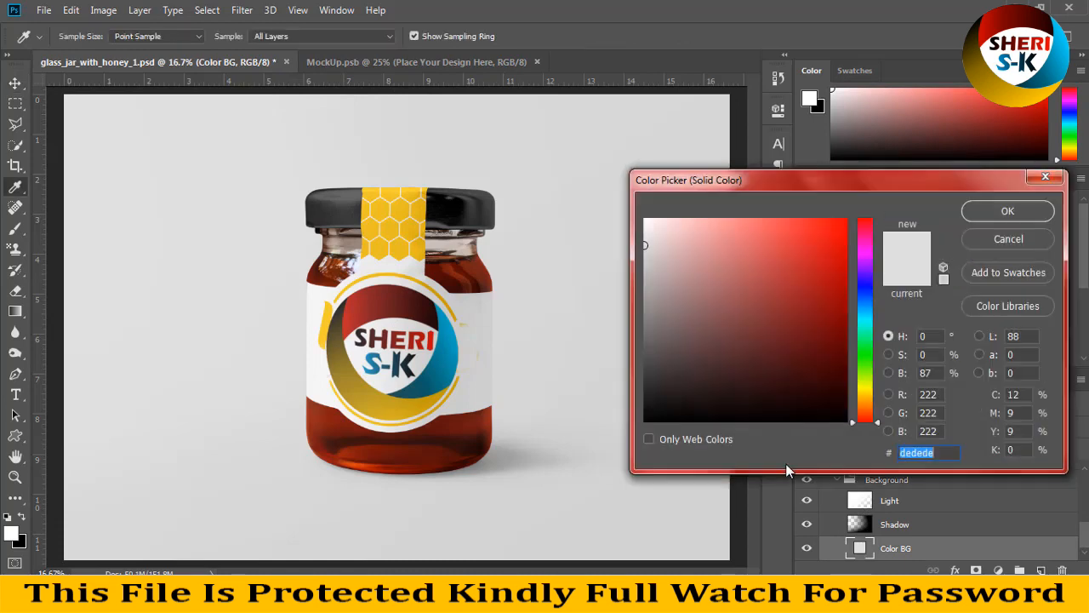
pyautogui.click(681, 420)
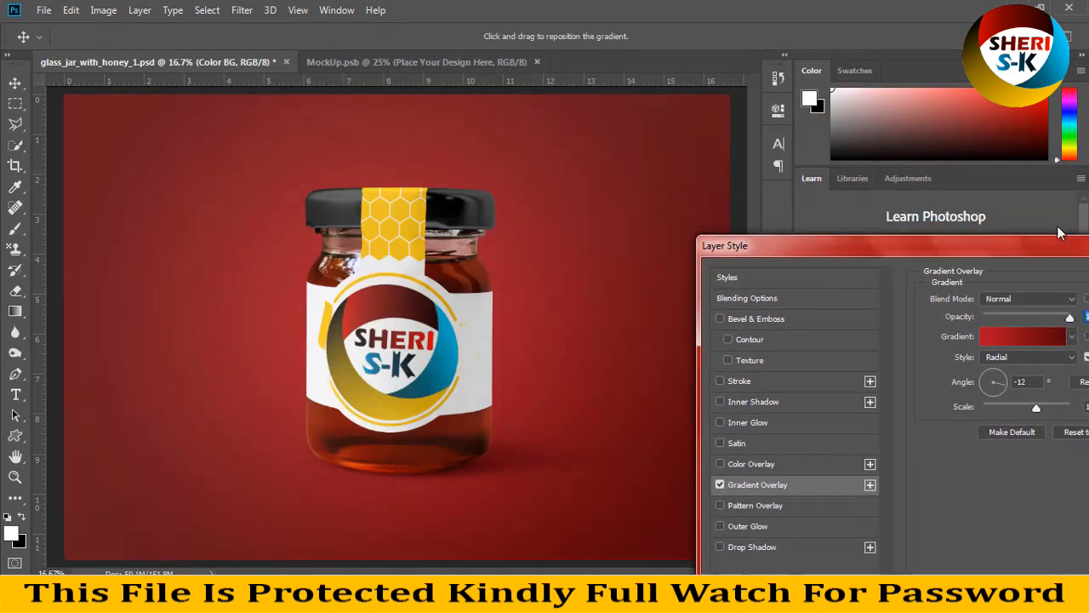
# Apply a yellow/orange-to-dark-red Gradient Overlay to the background and close the mockup
pyautogui.click(1025, 337)
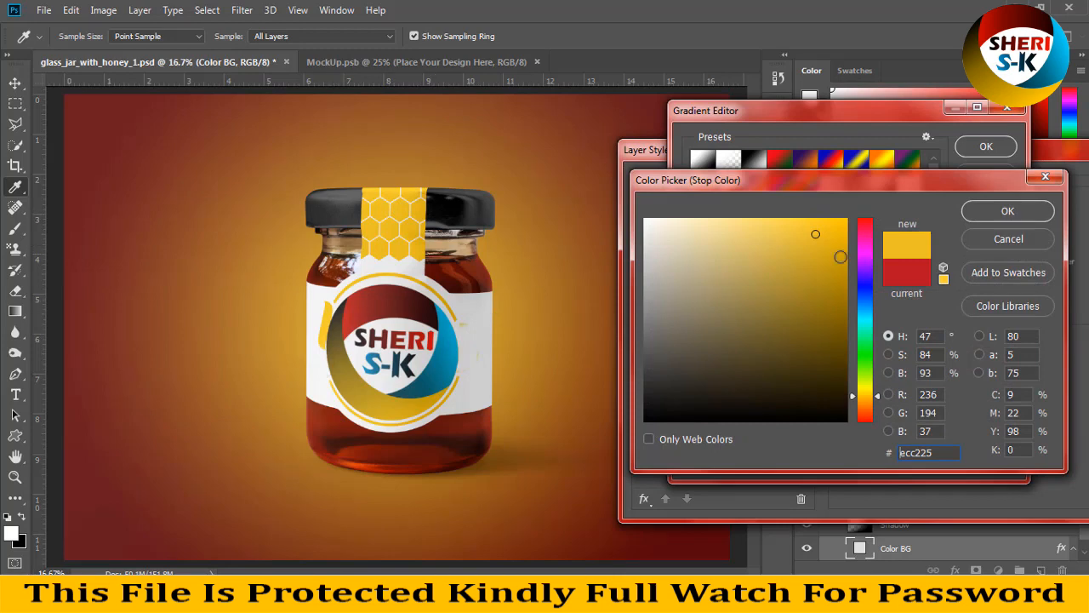
pyautogui.click(1008, 211)
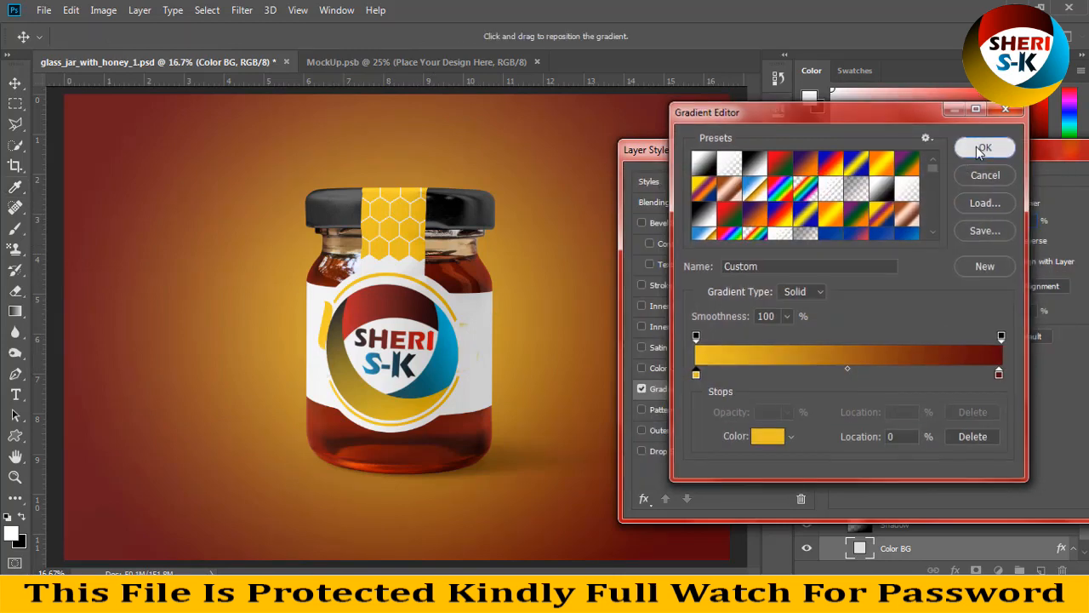
pyautogui.click(983, 147)
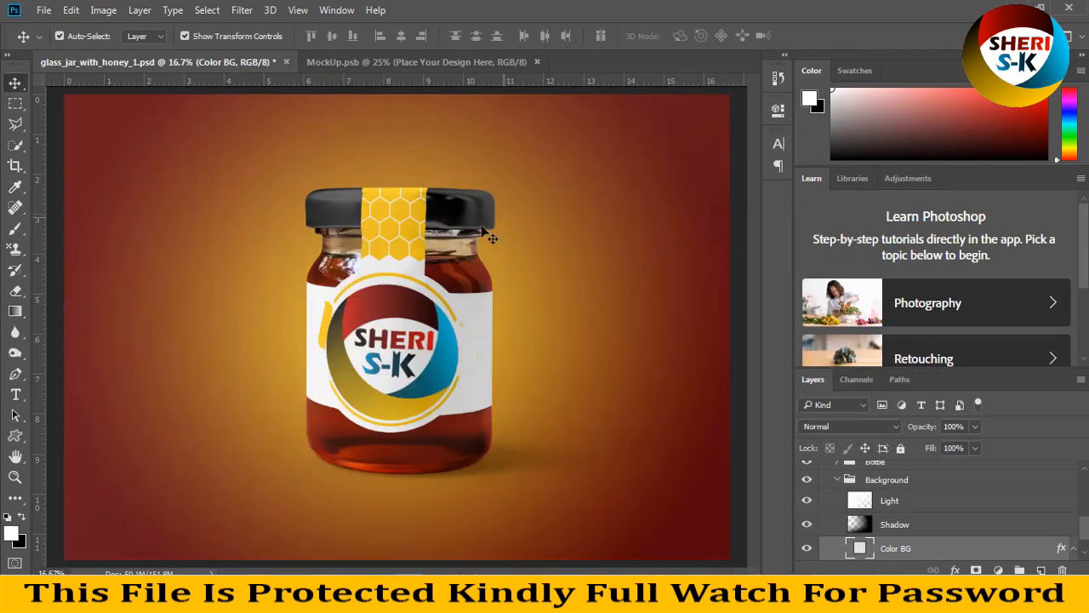
pyautogui.click(408, 61)
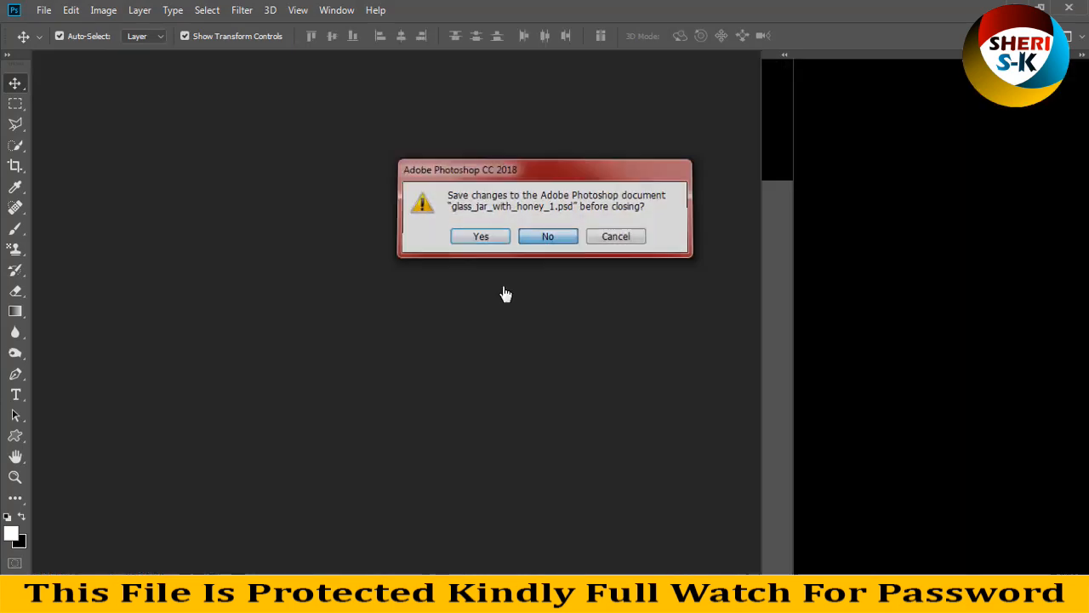
# Answer the save prompt, open glass_jar_with_honey_4.psd and expand the middle jar's layers
pyautogui.click(548, 235)
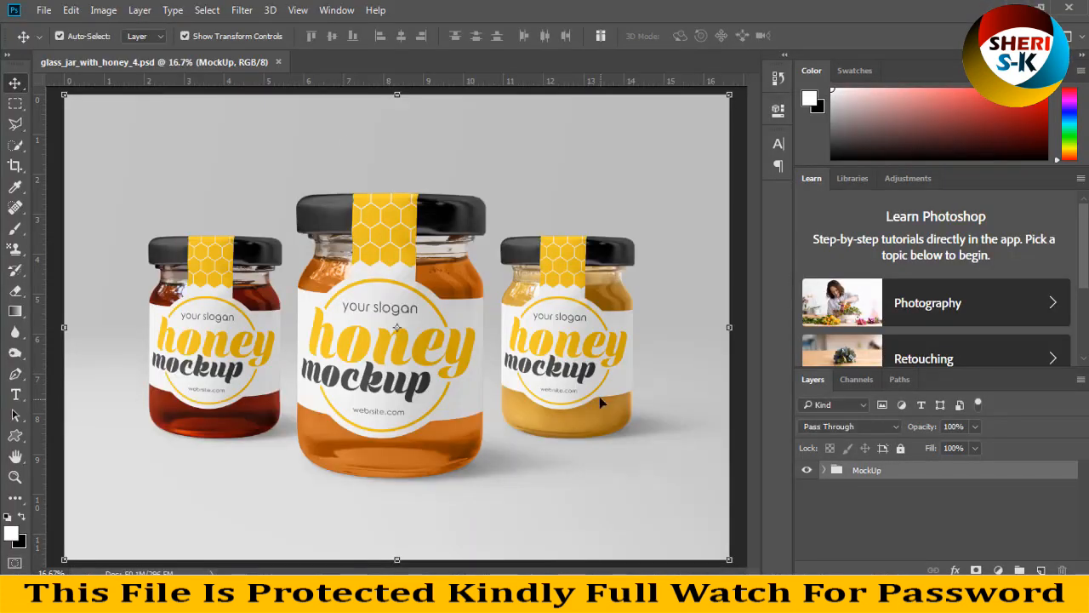
pyautogui.click(827, 470)
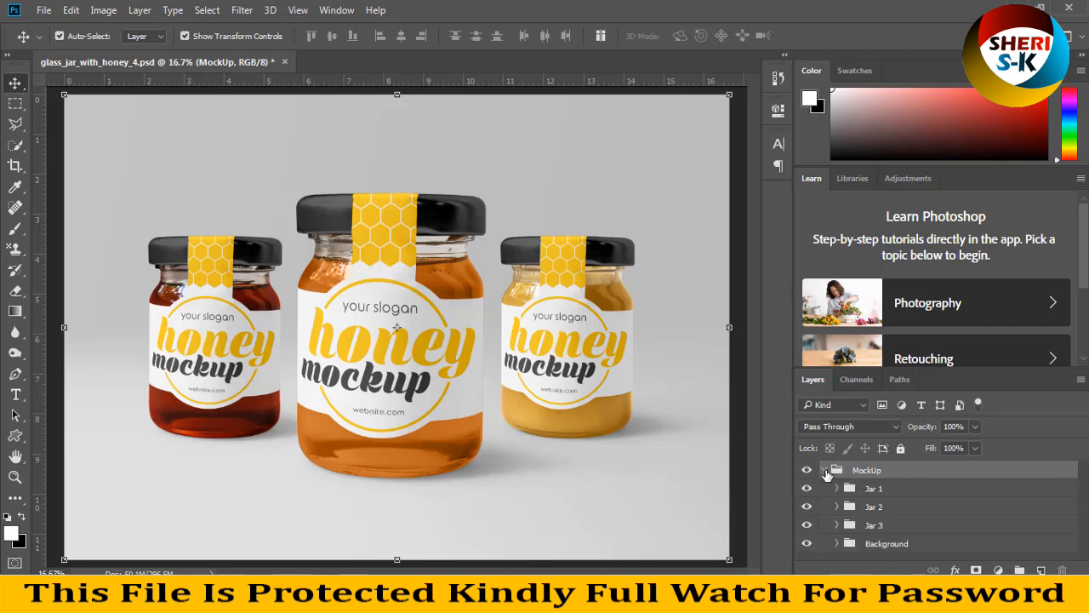
pyautogui.click(875, 524)
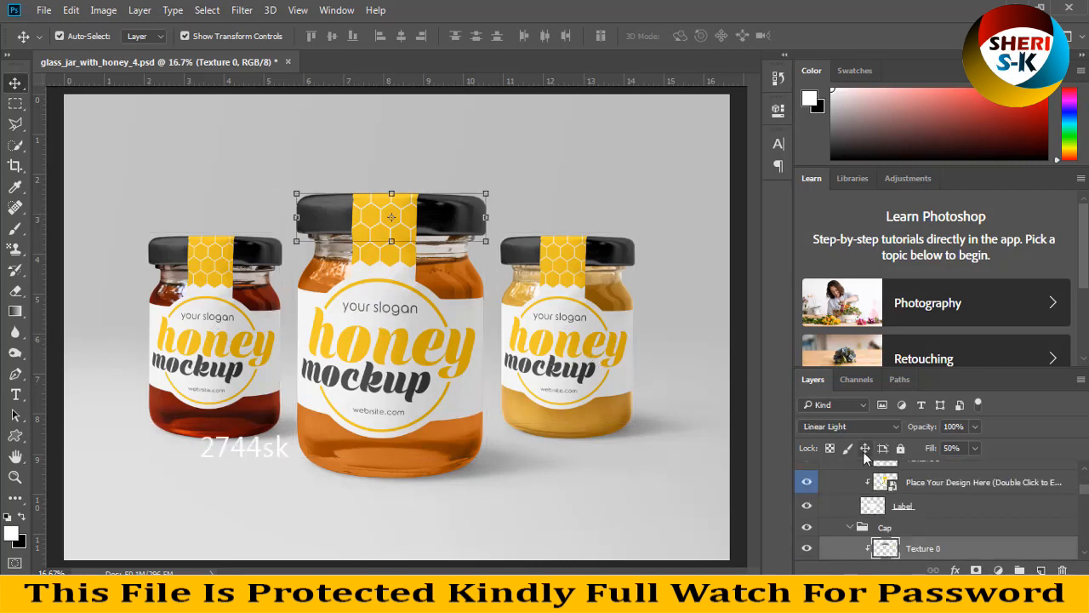
pyautogui.scroll(-3)
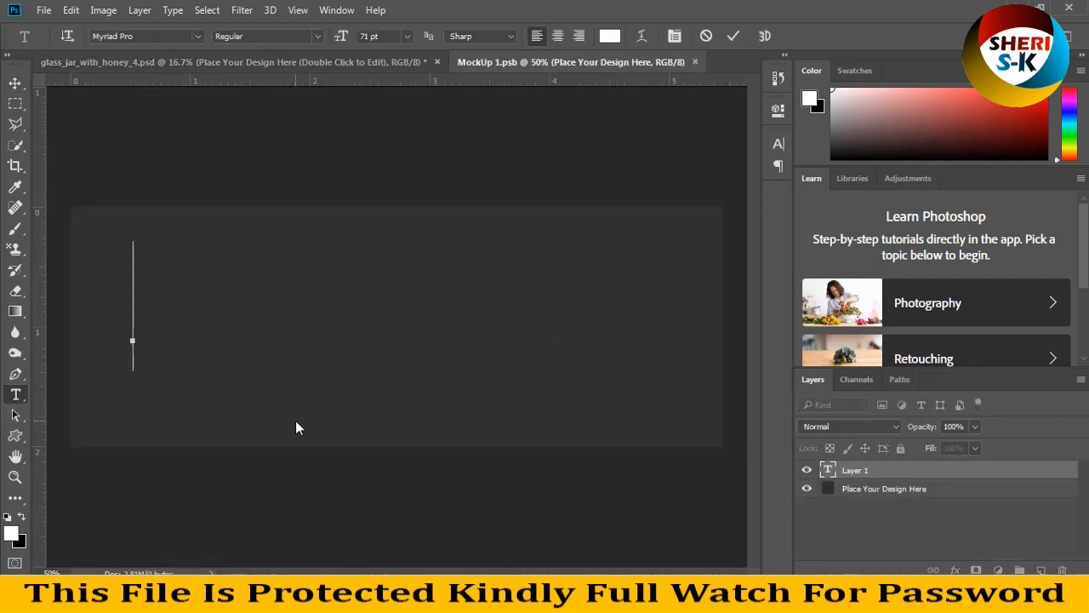
# Enter the brand text 'sherisk' on the middle jar's cap
pyautogui.write('sheri')
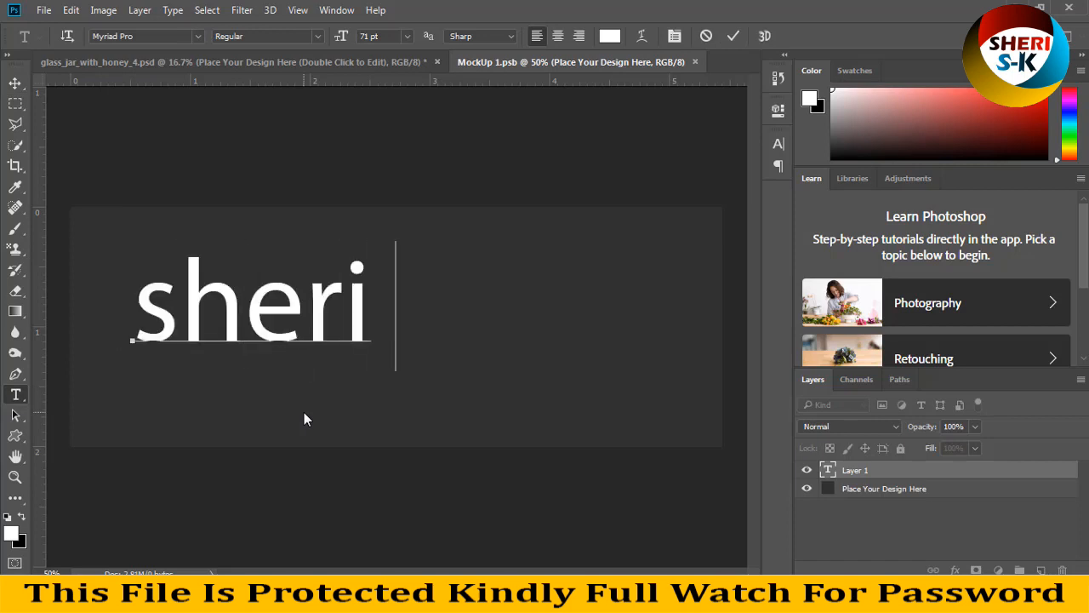
pyautogui.write('sk')
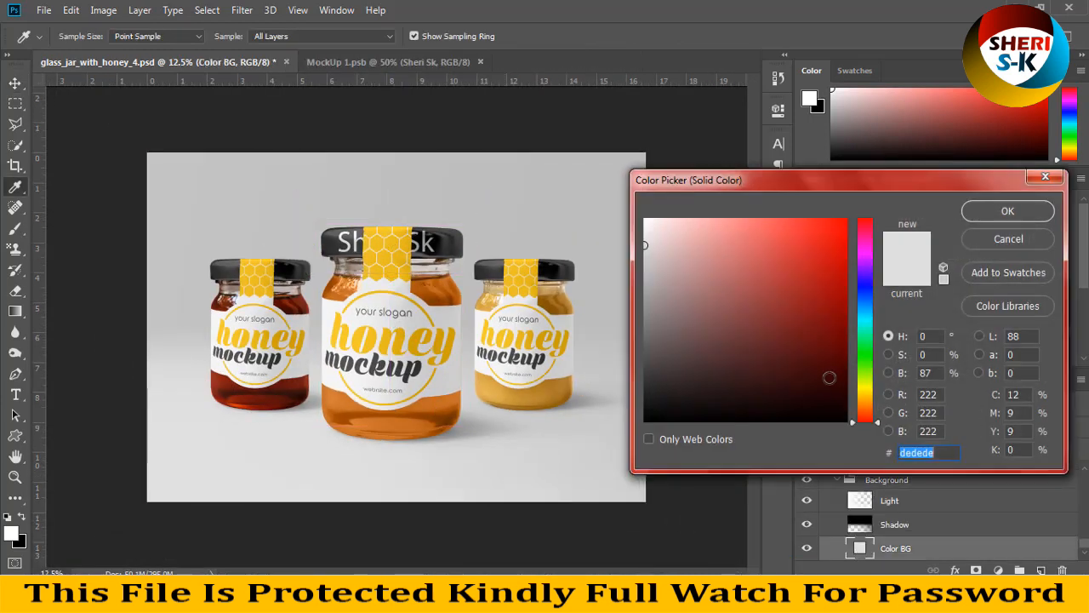
# Set the Color BG layer's colour to black
pyautogui.click(1008, 211)
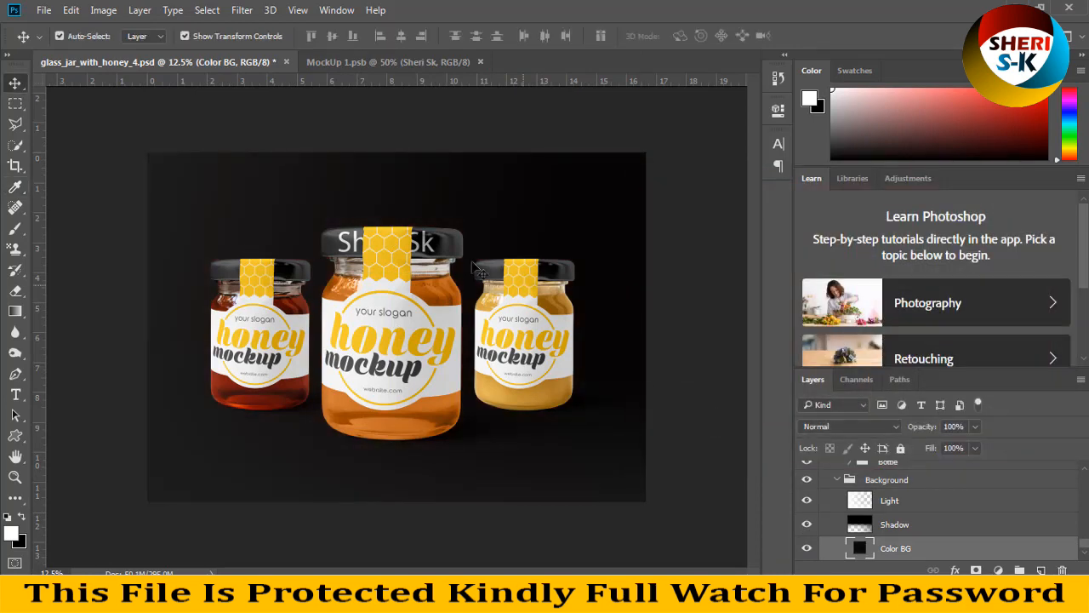
pyautogui.moveTo(480, 267)
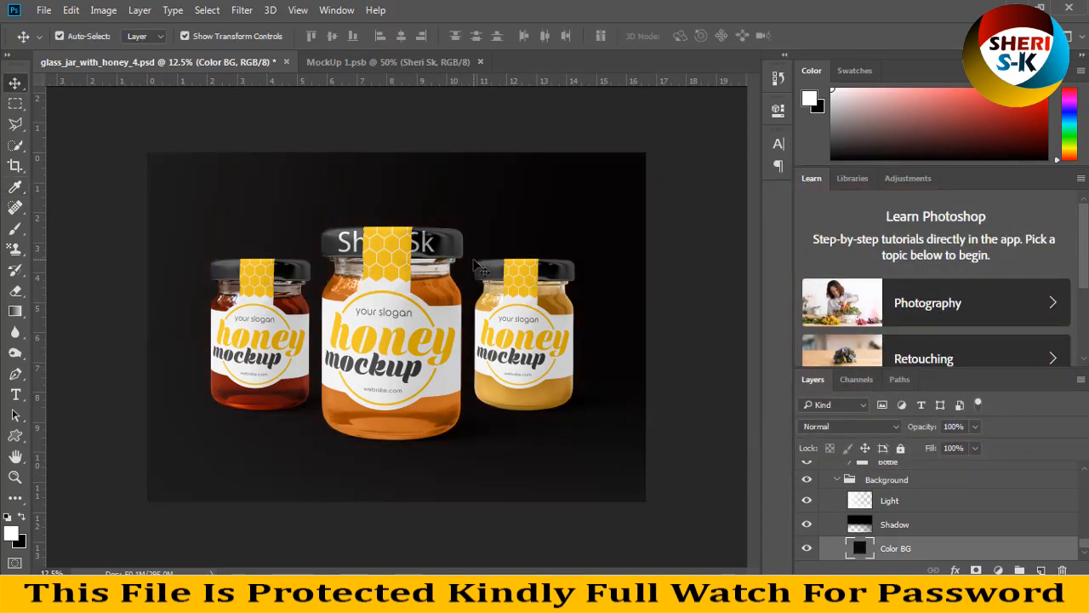